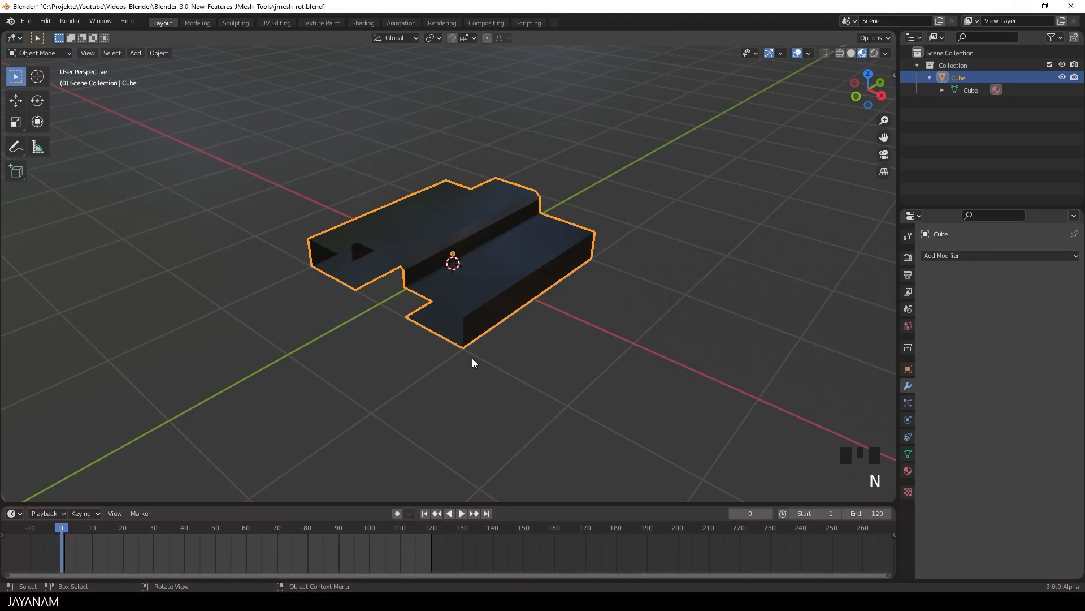
mouse_move(457, 368)
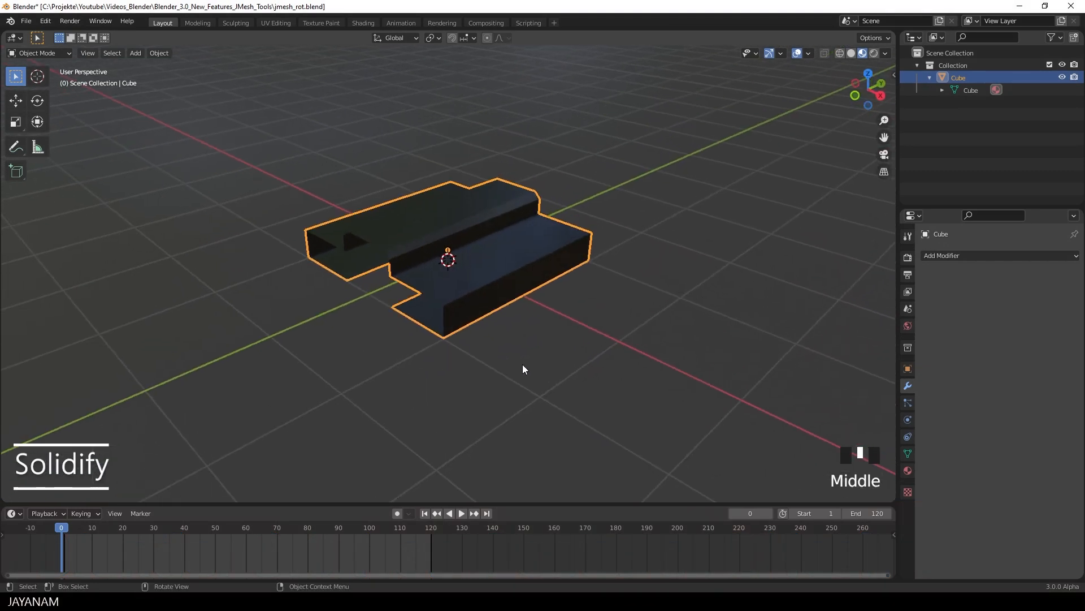
Step: Check the stepped mesh's faces in Edit Mode, then bring up the JMesh tools panel
key("Tab")
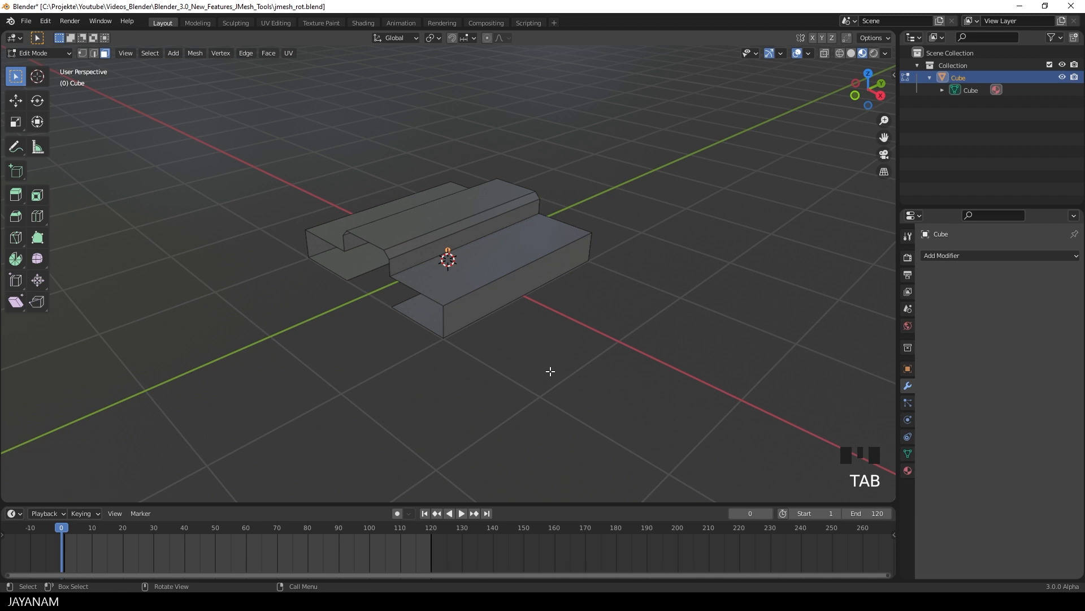
key("Tab")
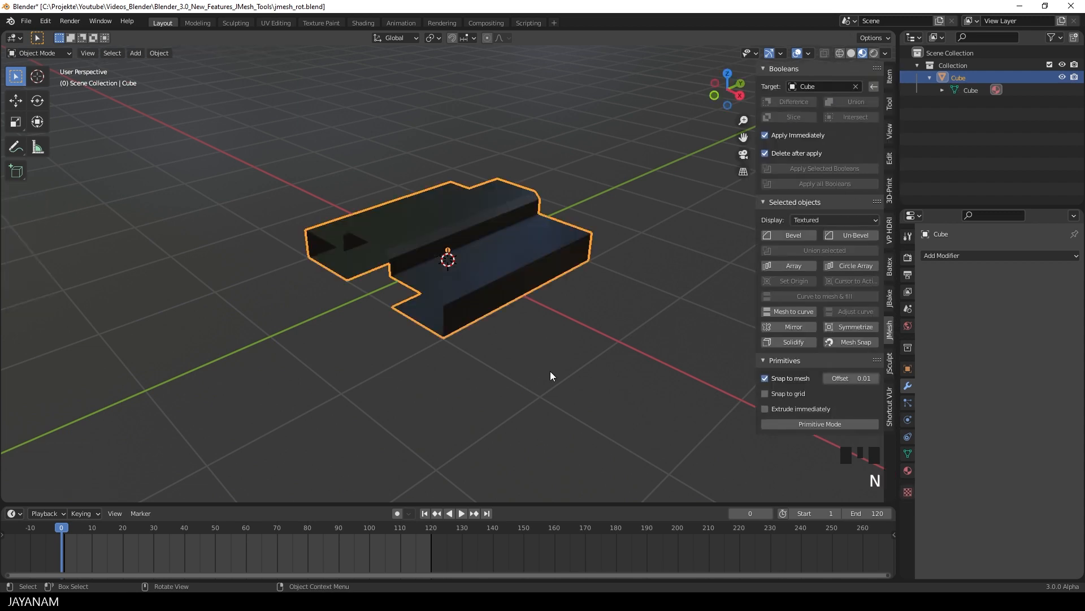
Step: Add a JMesh Solidify of 60 mm with Even Thickness and Fill enabled
left_click(792, 342)
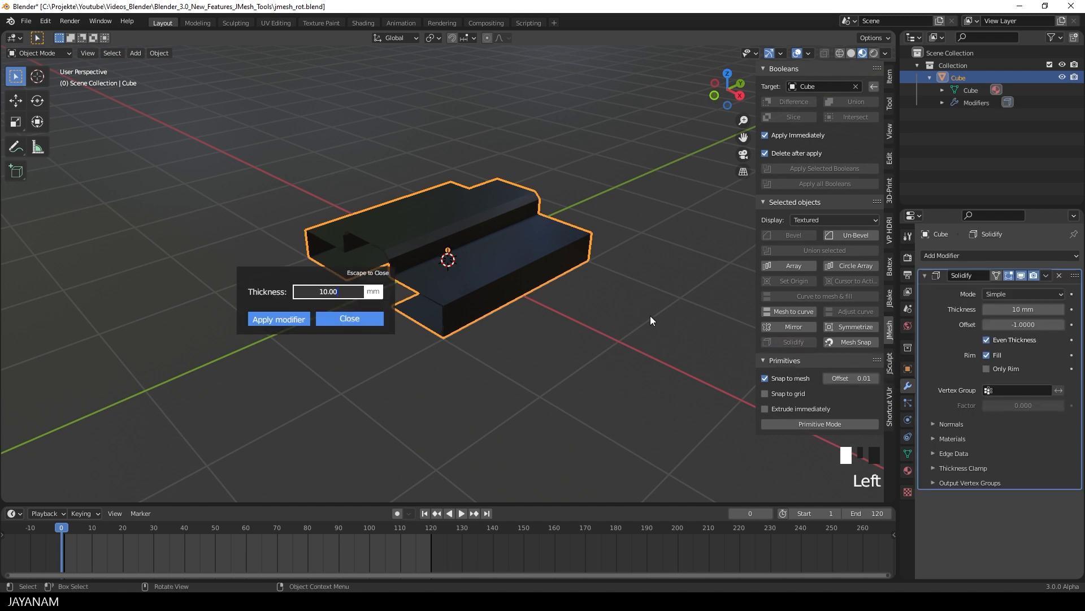
scroll("up", 3)
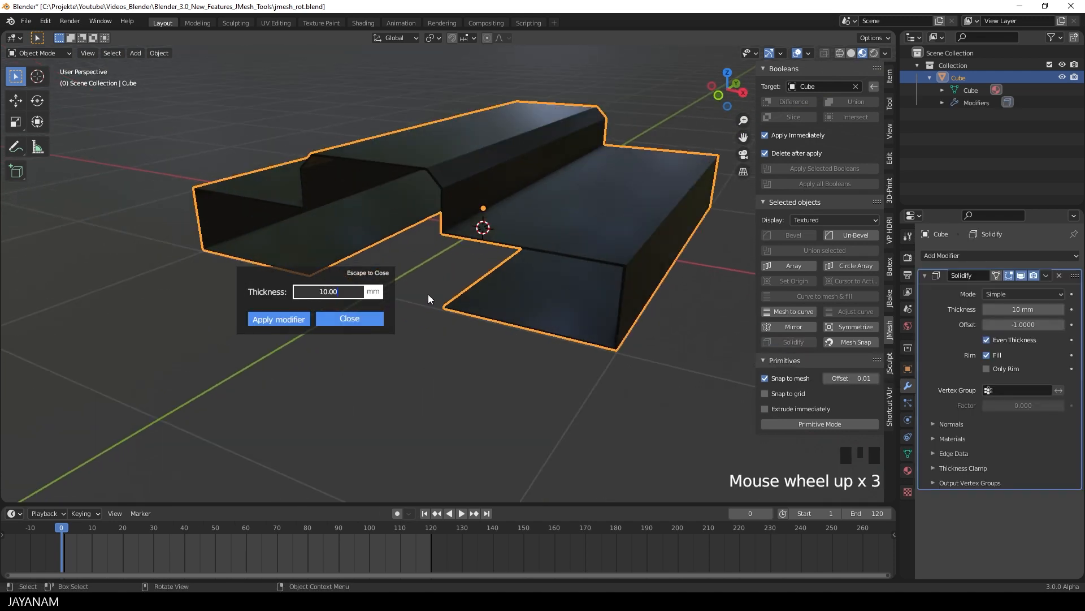
scroll("up", 3)
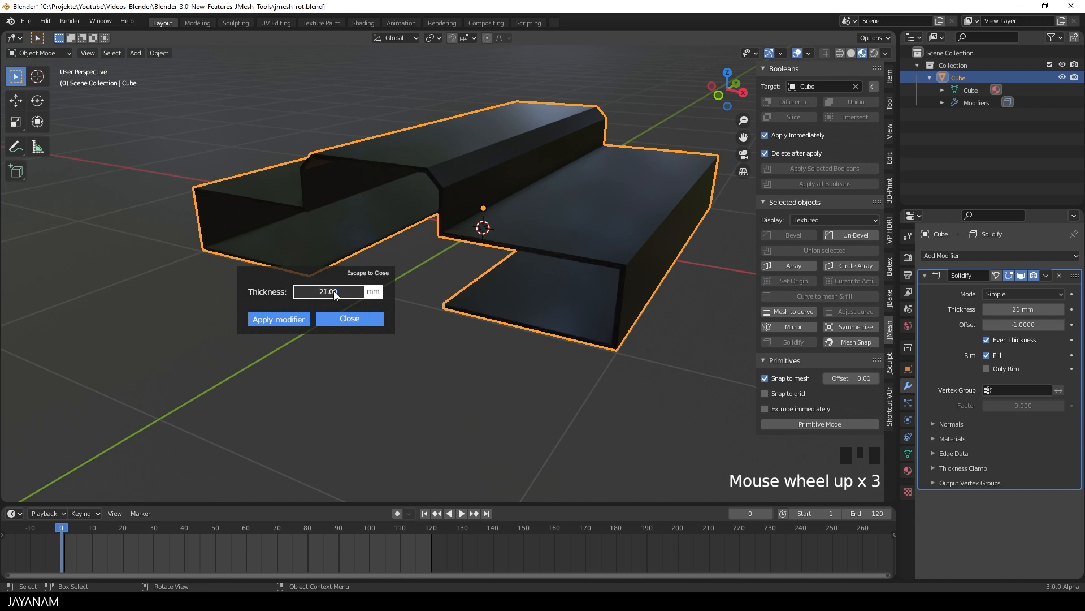
scroll("up", 3)
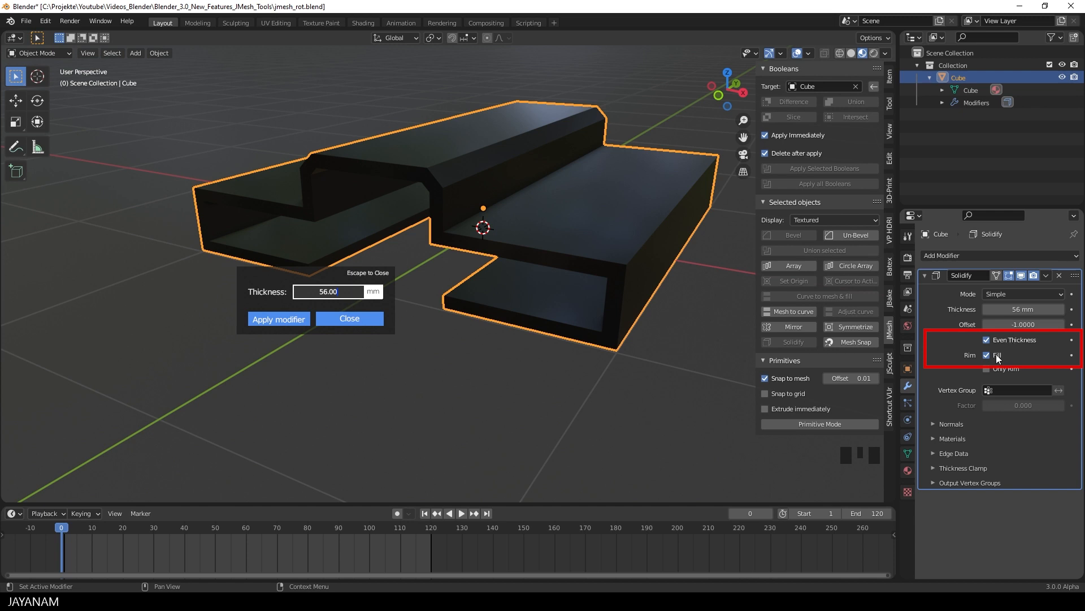
mouse_move(550, 376)
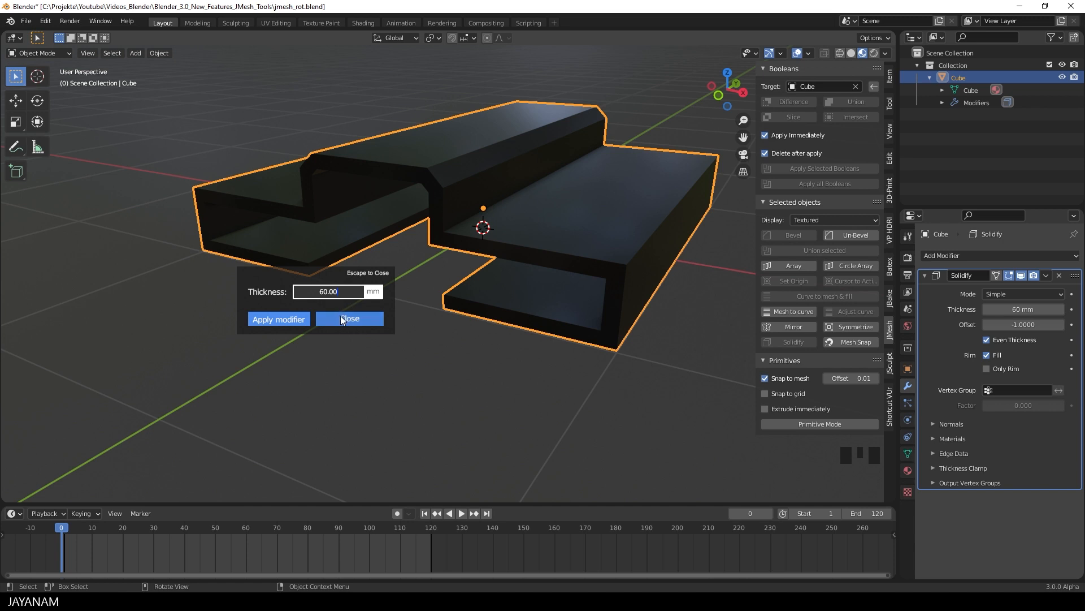
left_click(349, 318)
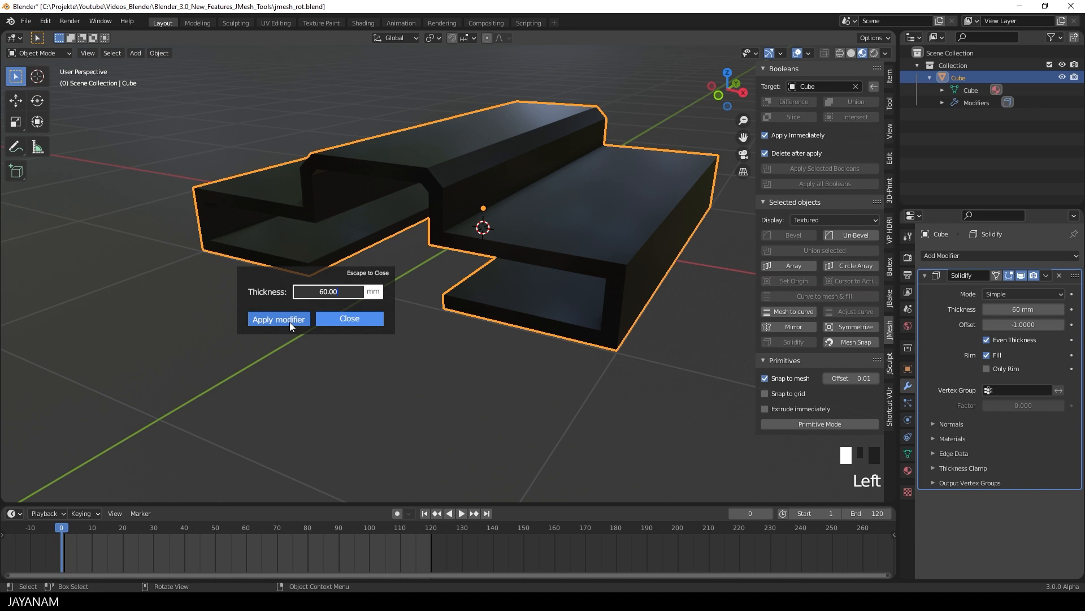
Step: Apply the Solidify modifier and view the mesh from above for a rectangle primitive
left_click(279, 319)
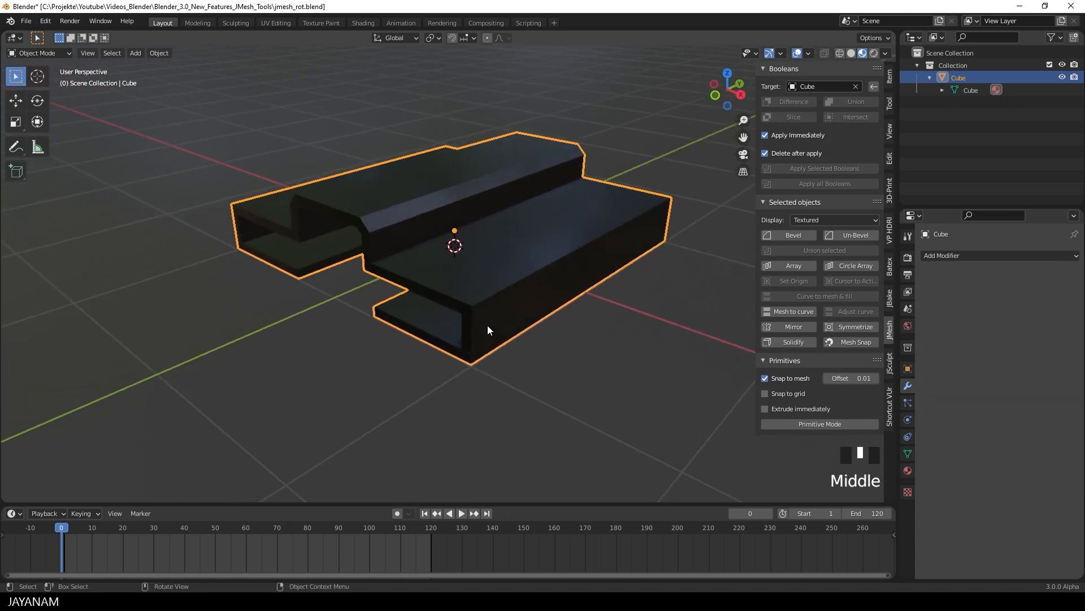
key("Tab")
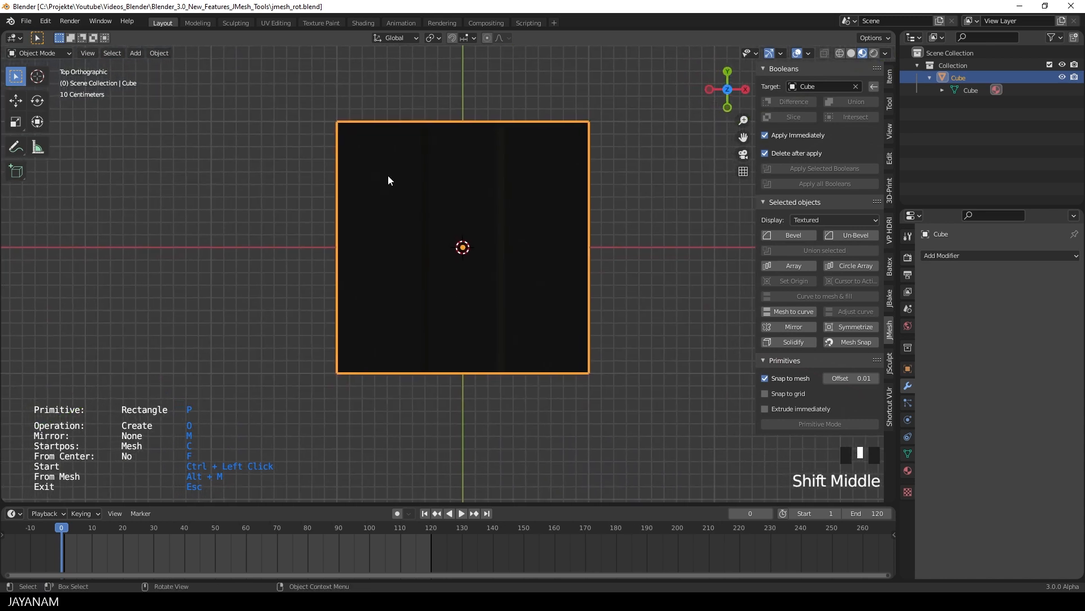
Step: Draw a rectangle on the mesh's upper-left edge and mirror it across X
left_click(317, 154)
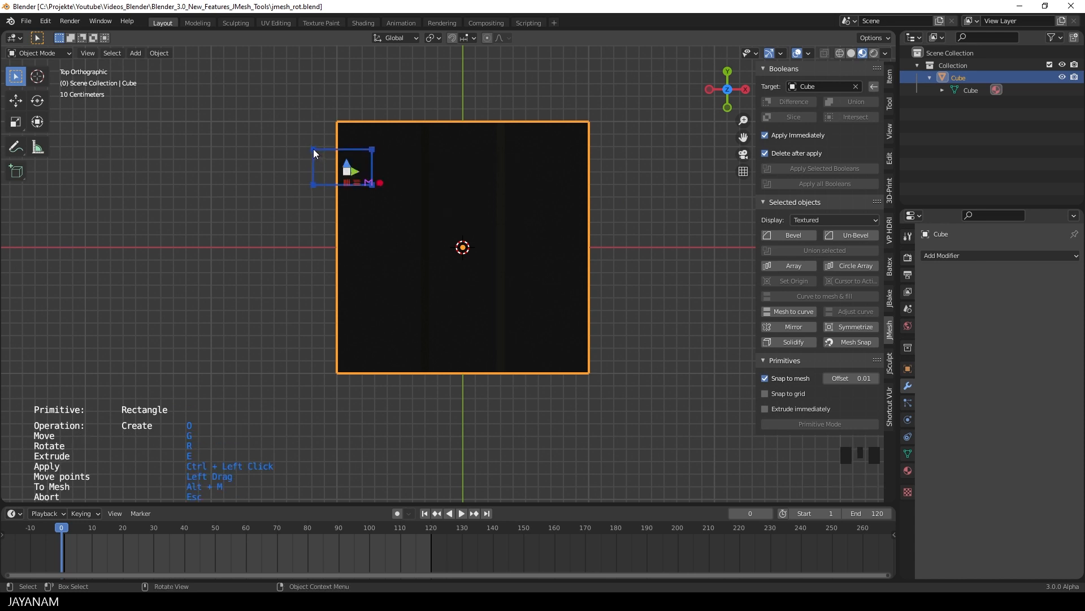
mouse_move(378, 243)
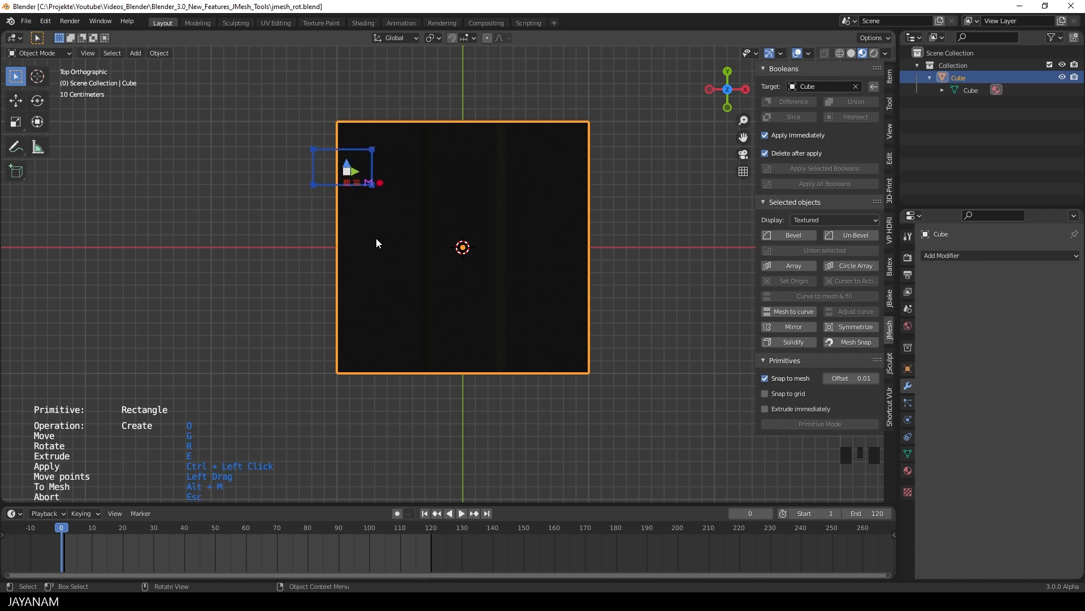
key("r")
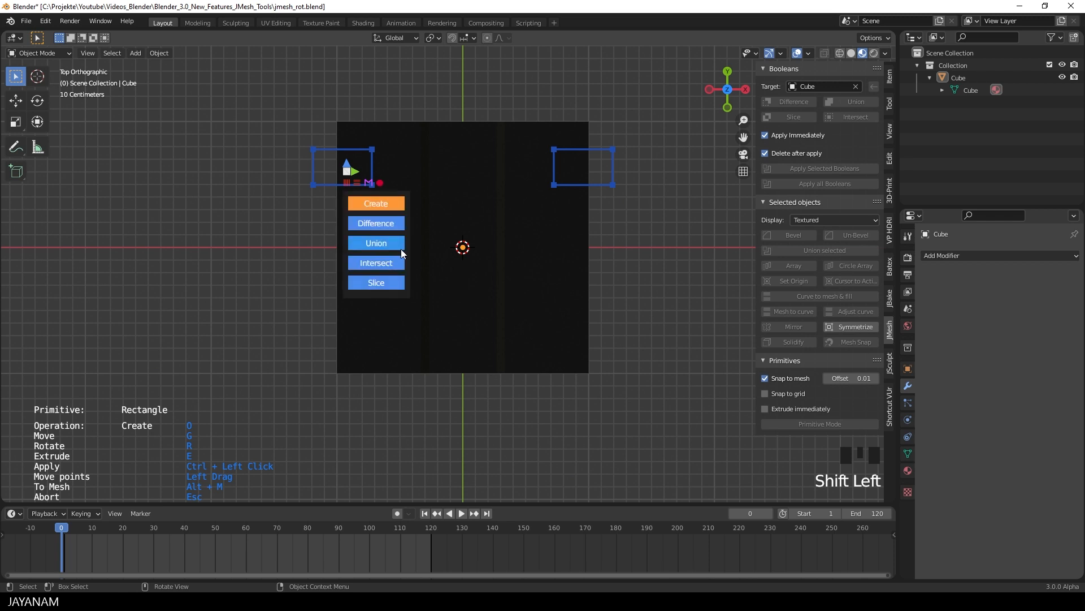
Step: Subtract the mirrored rectangles from the mesh, select it, and set up slab rectangle slicing
left_click(376, 223)
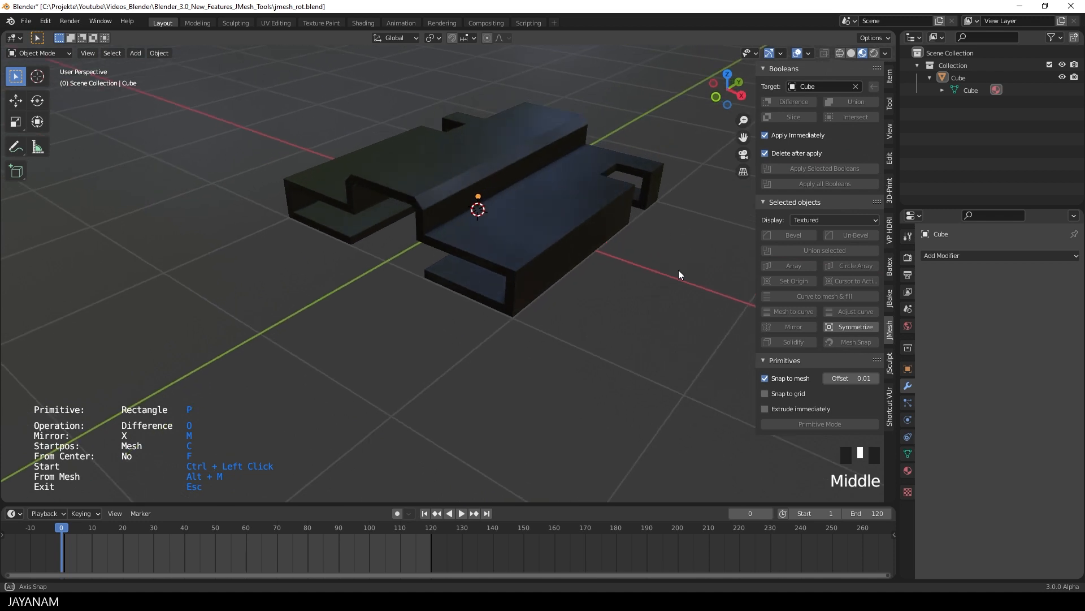
left_click(526, 250)
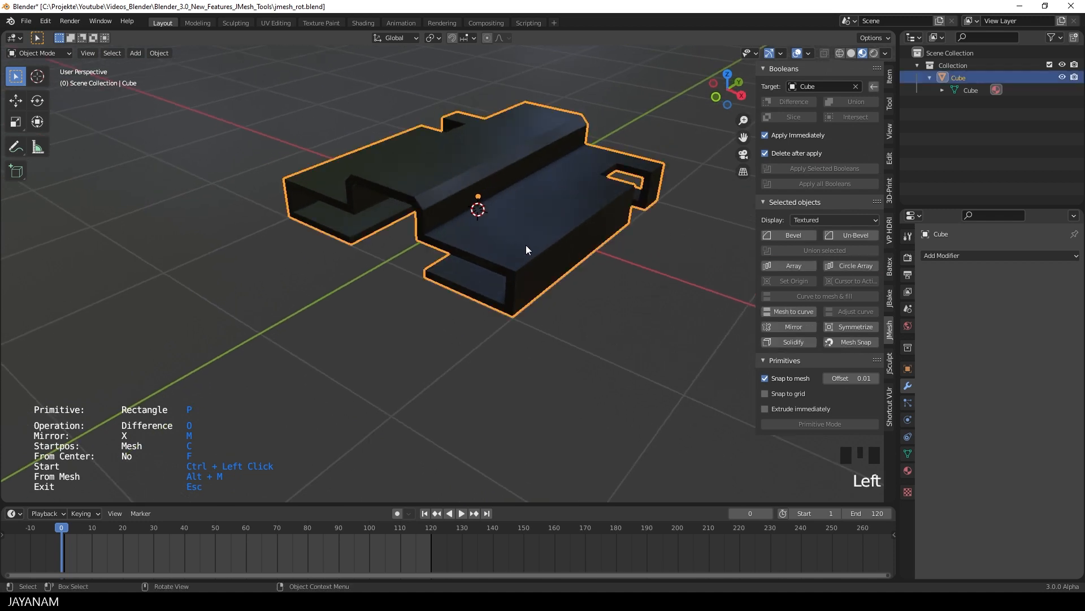
left_click(787, 235)
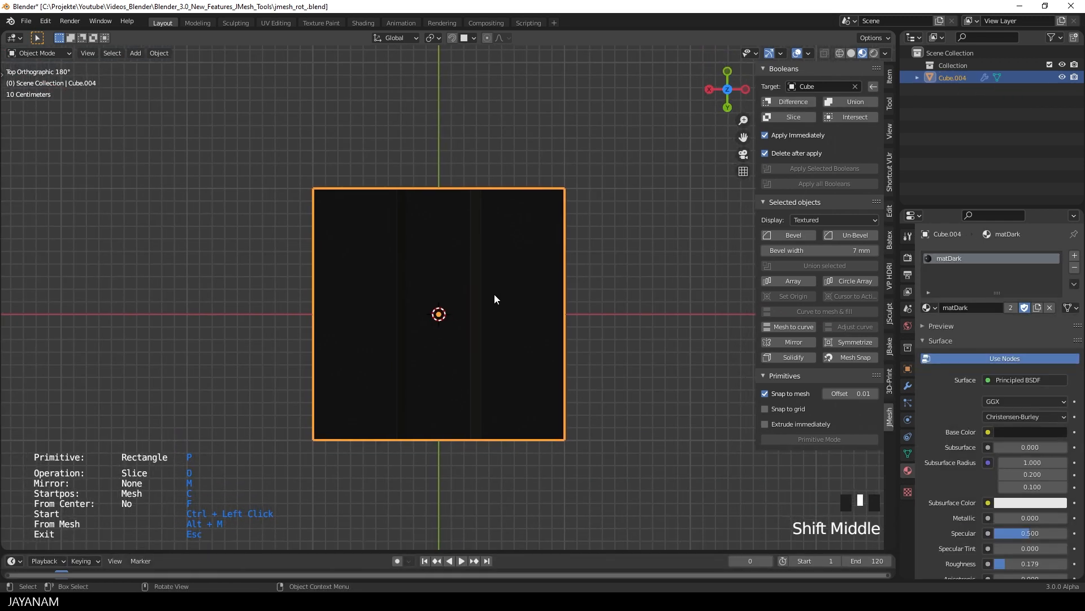
Step: Zoom in and draw a thin slice rectangle near the top of the slab
scroll("up", 3)
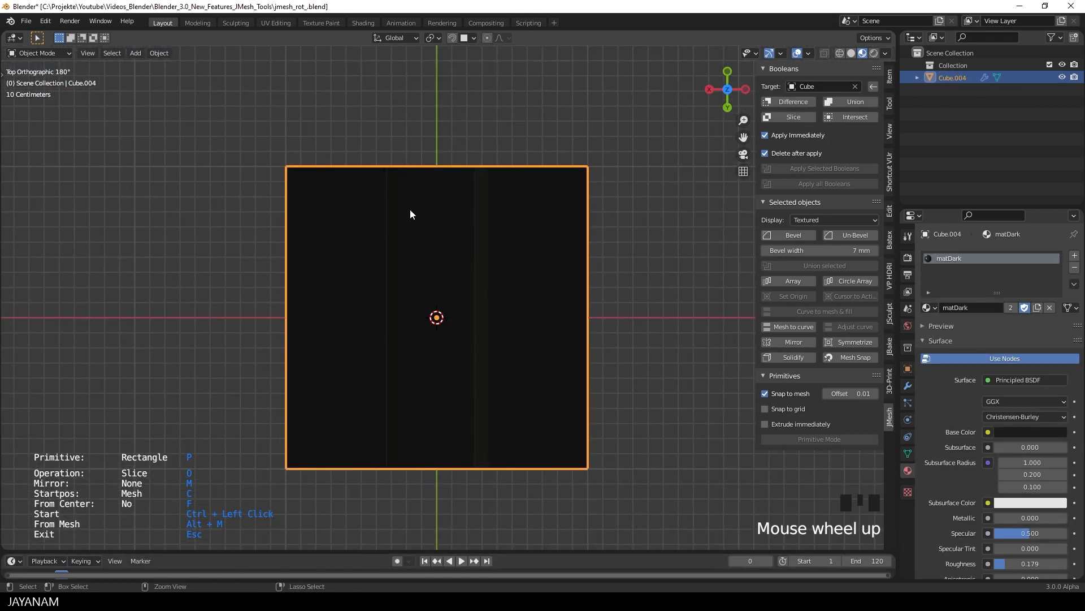
left_click(415, 185)
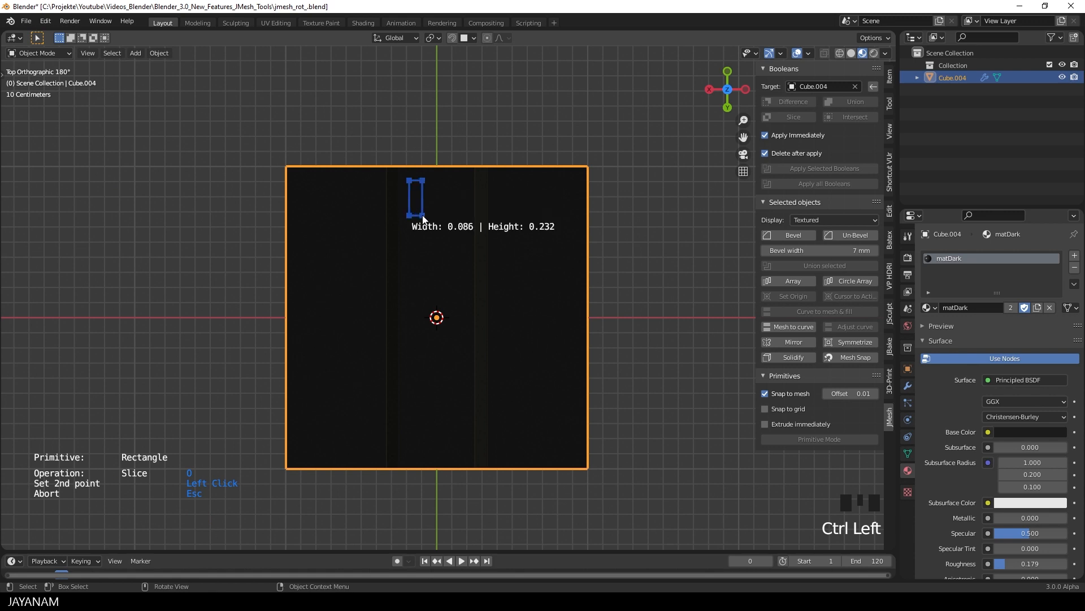
left_click(422, 214)
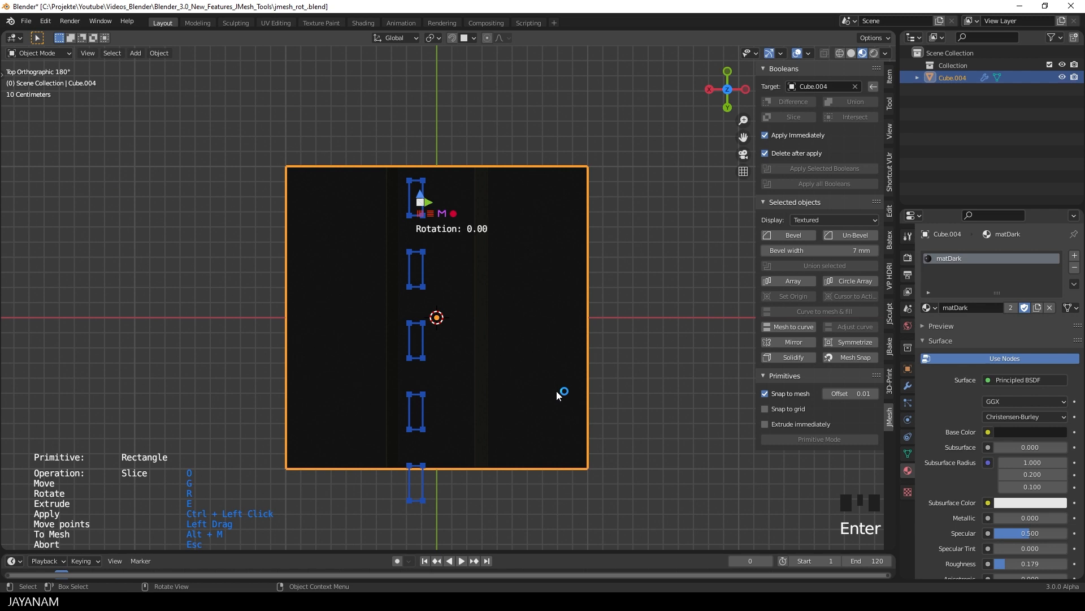
mouse_move(540, 431)
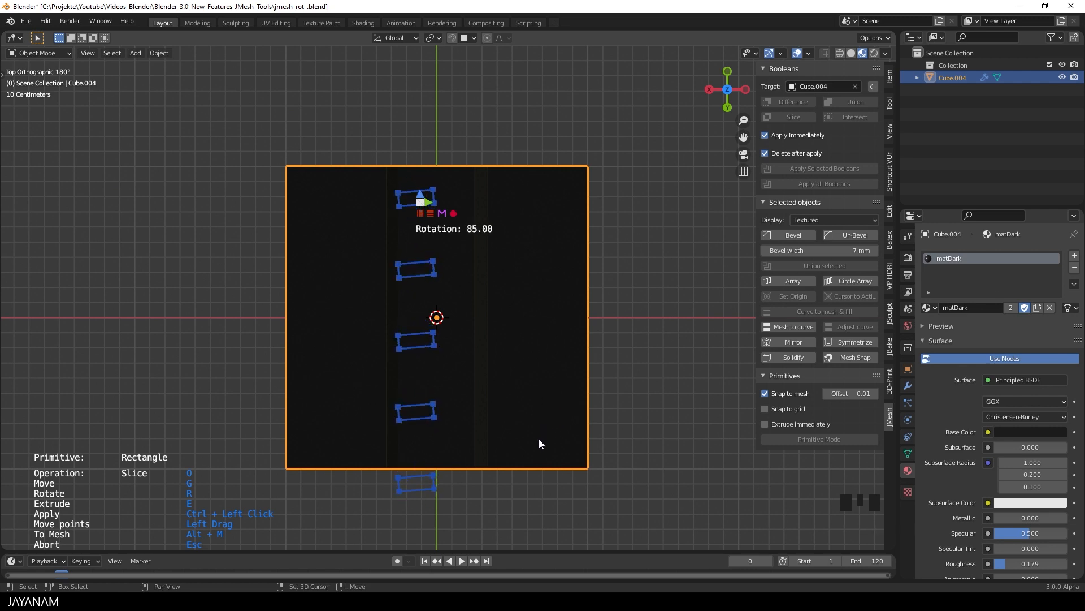
mouse_move(540, 446)
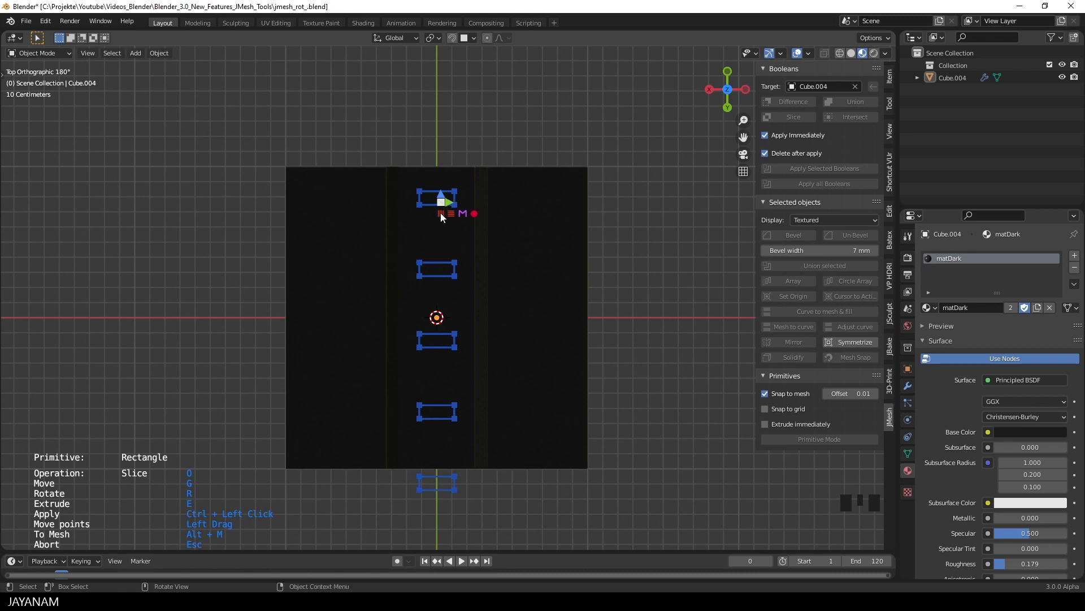
Step: Array the slice rectangle with Count 4 and Distance -391 mm
left_click(440, 213)
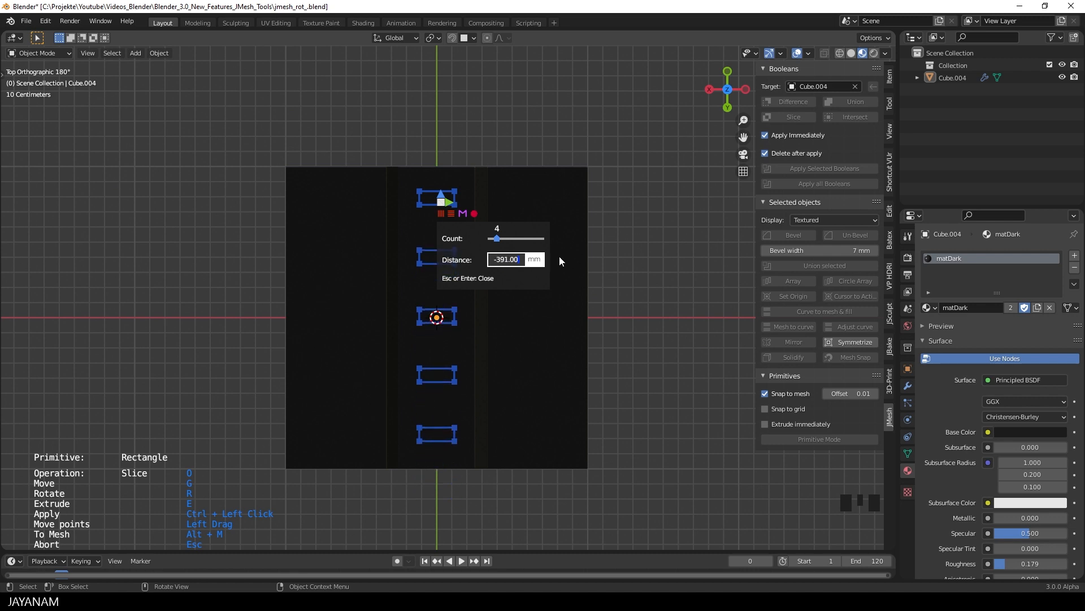
key("Return")
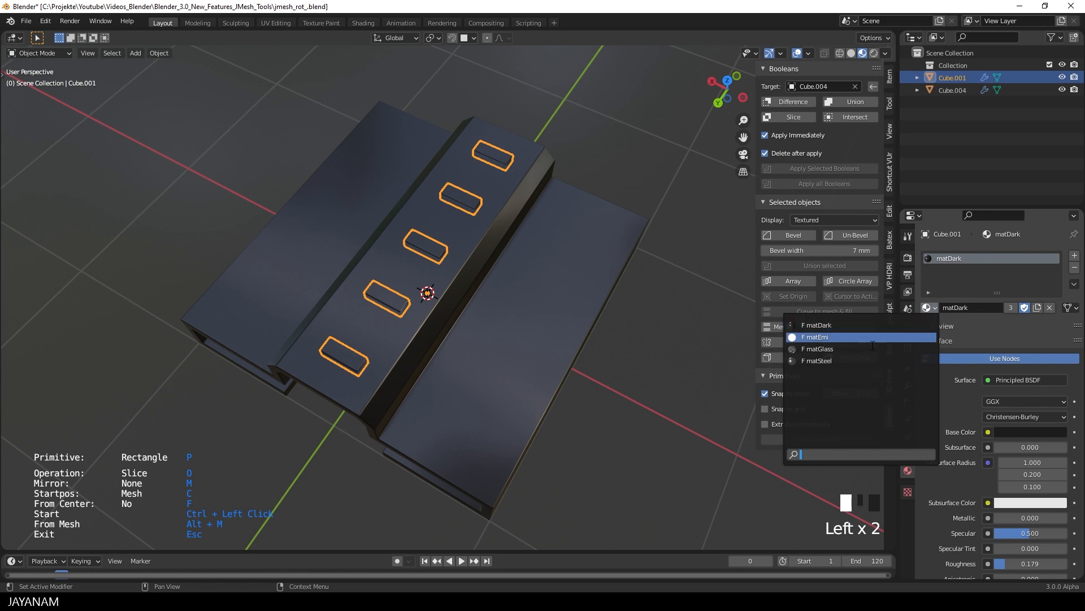
Step: Assign the matEmi material to the five sliced slab pieces
left_click(817, 361)
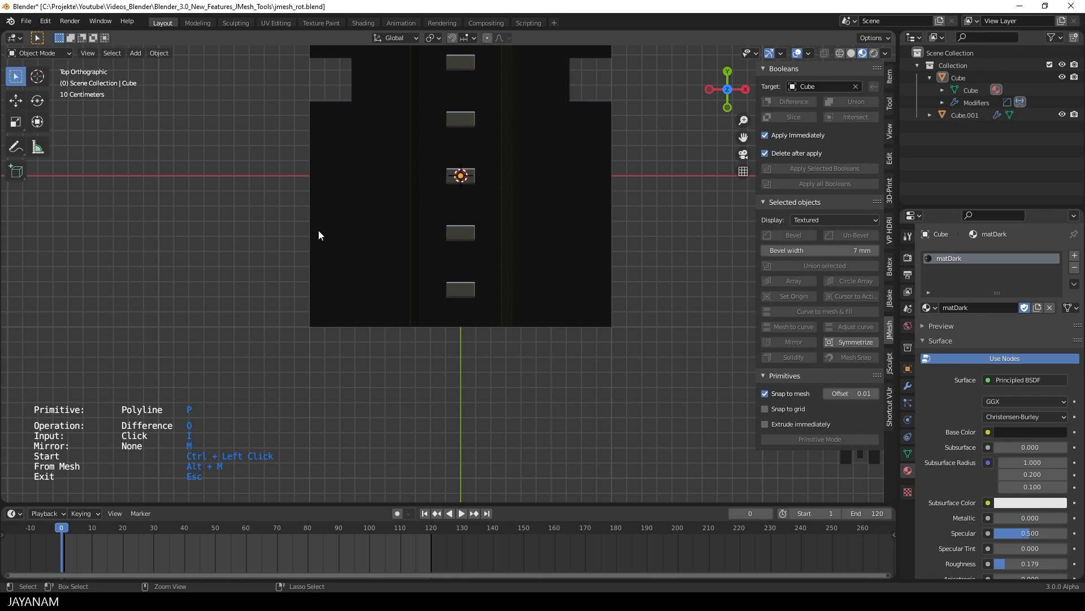
Step: Draw a jagged polyline cutter, mirrored across the plate and rotated 35°
left_click(365, 274)
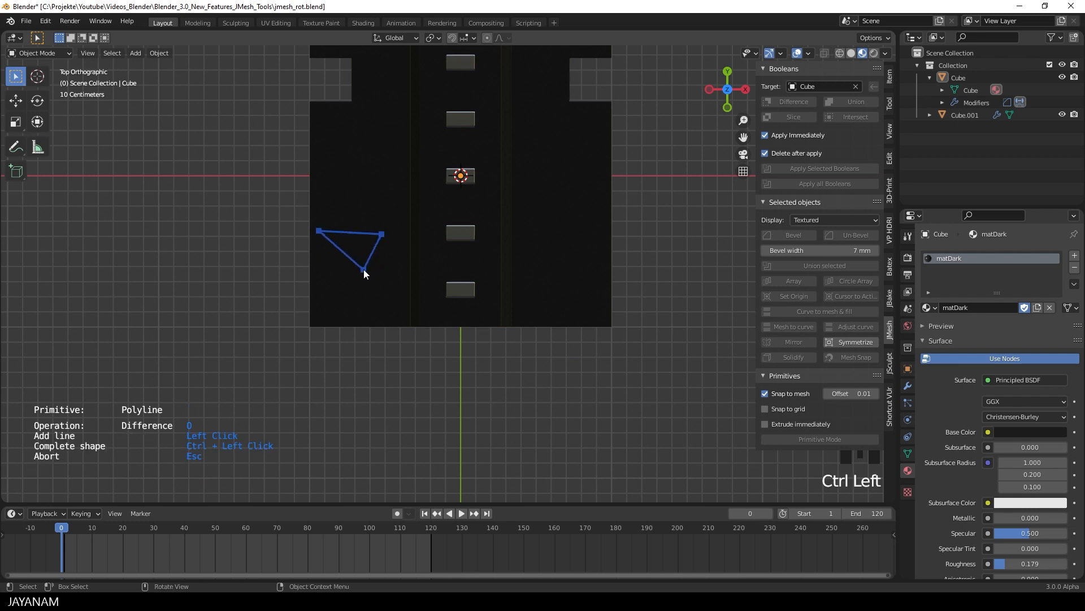
left_click(388, 387)
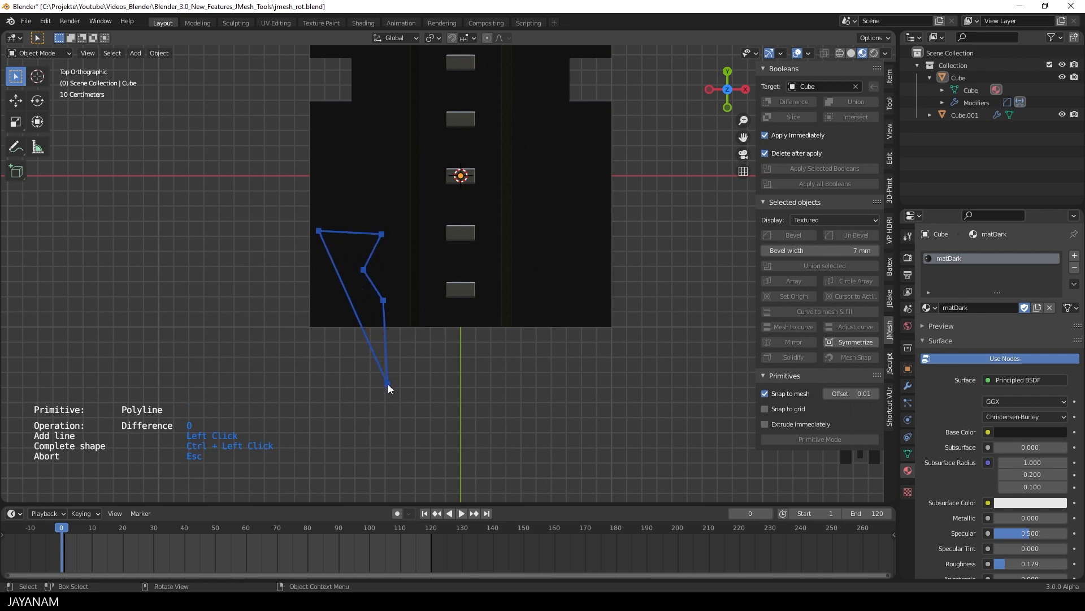
left_click(388, 388)
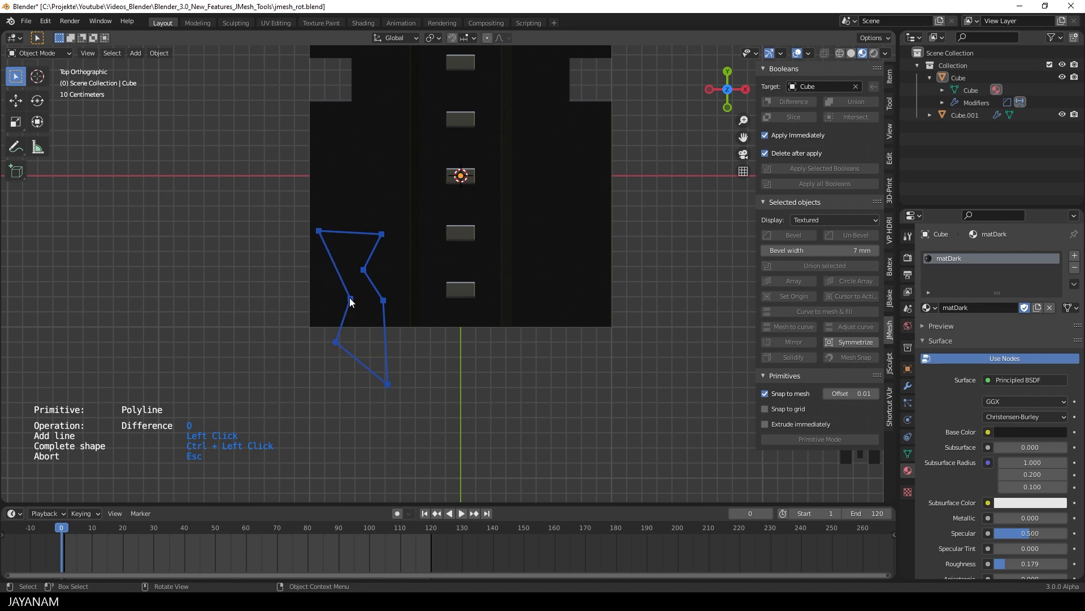
left_click(277, 244)
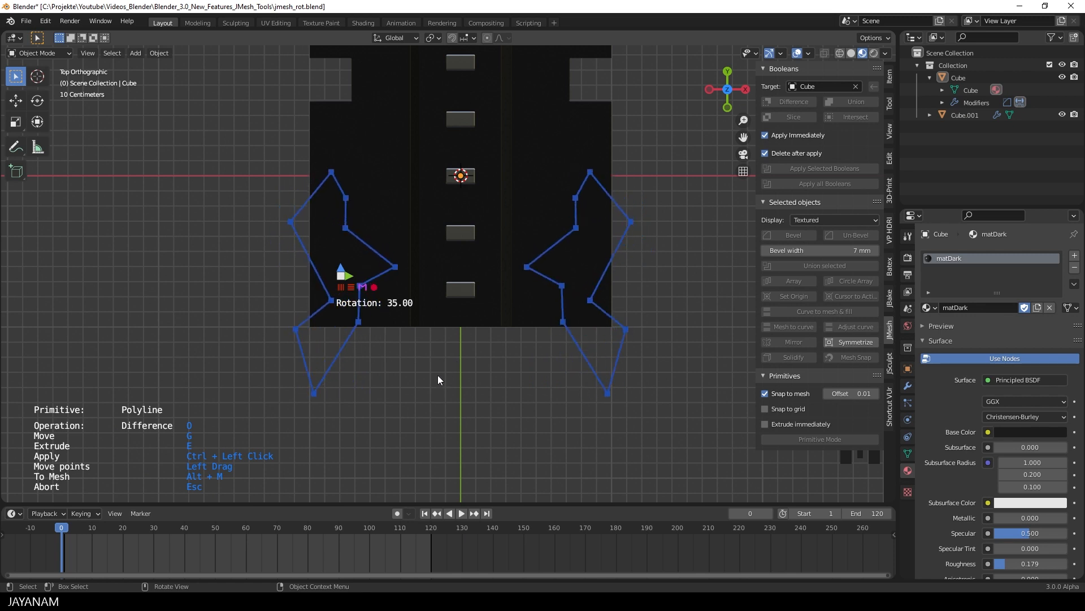
mouse_move(437, 368)
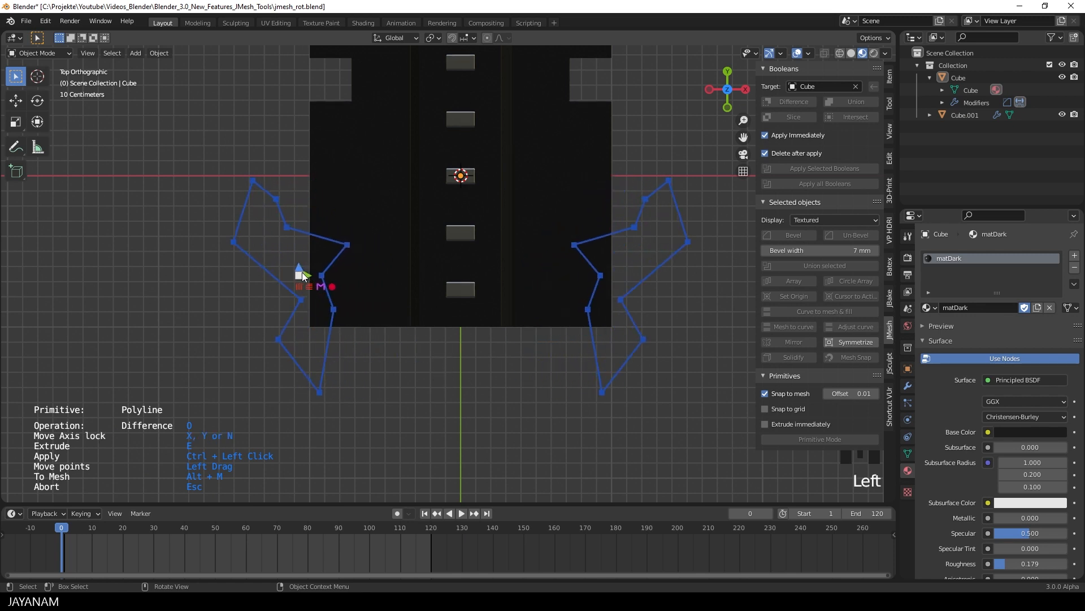
scroll("down", 3)
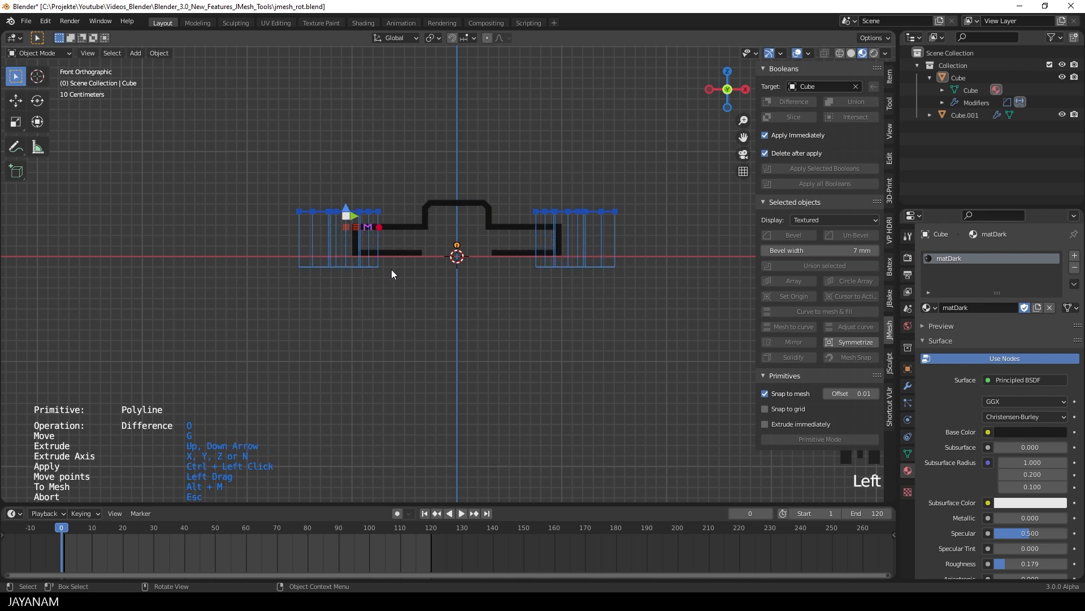
mouse_move(379, 232)
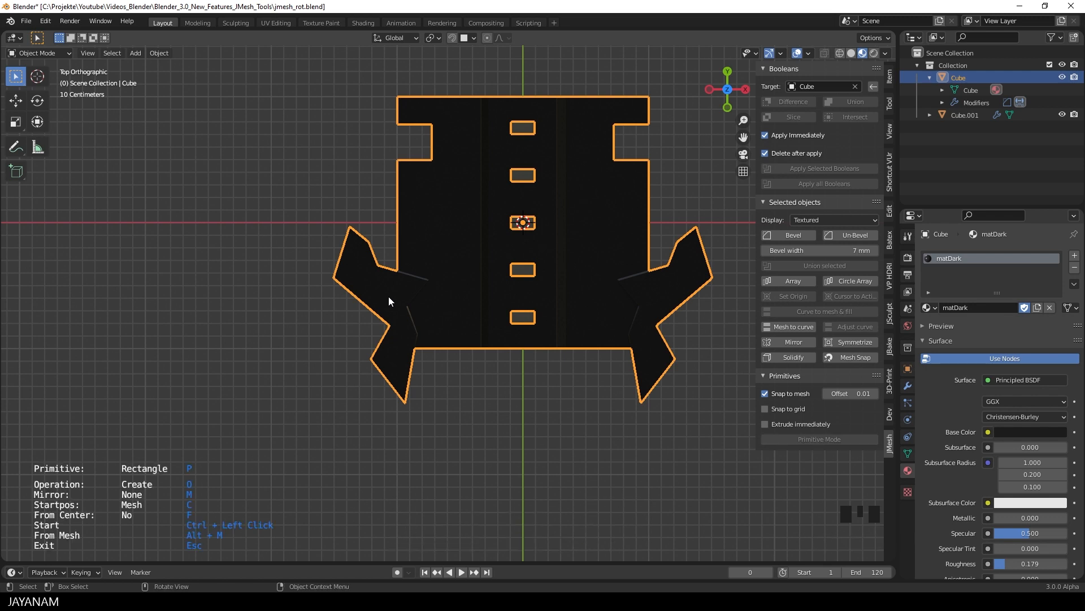
Step: Draw a small rectangle on the left wing and round its top corners
left_click(361, 301)
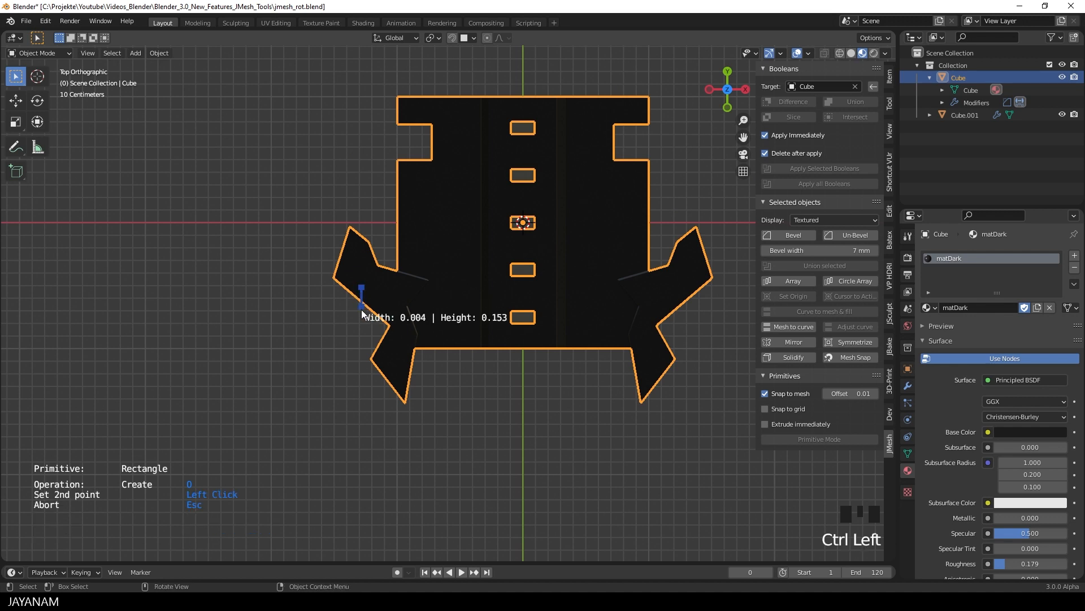
mouse_move(367, 311)
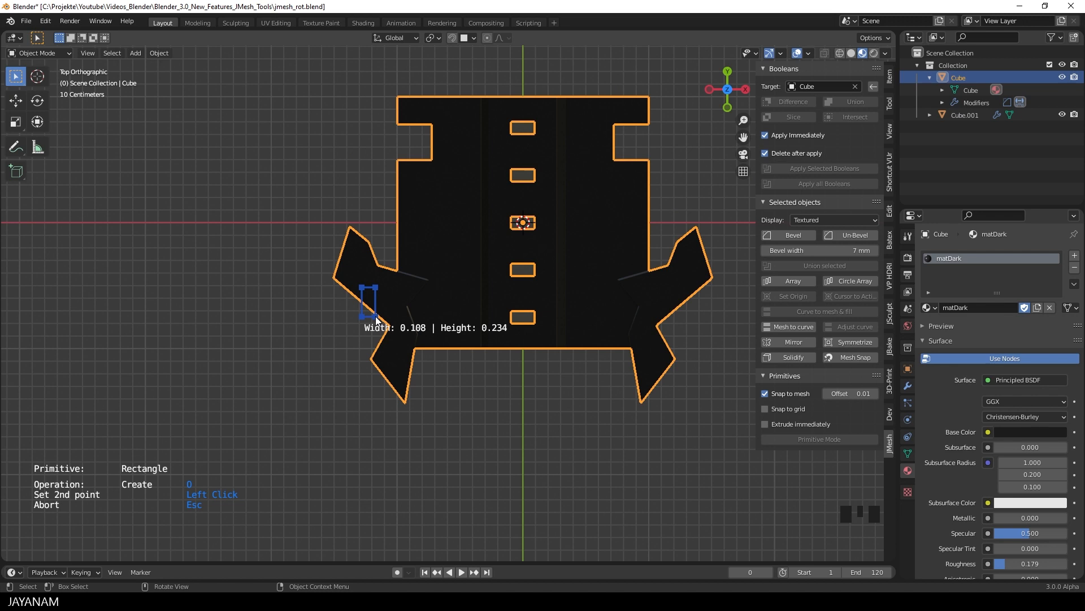
scroll("up", 3)
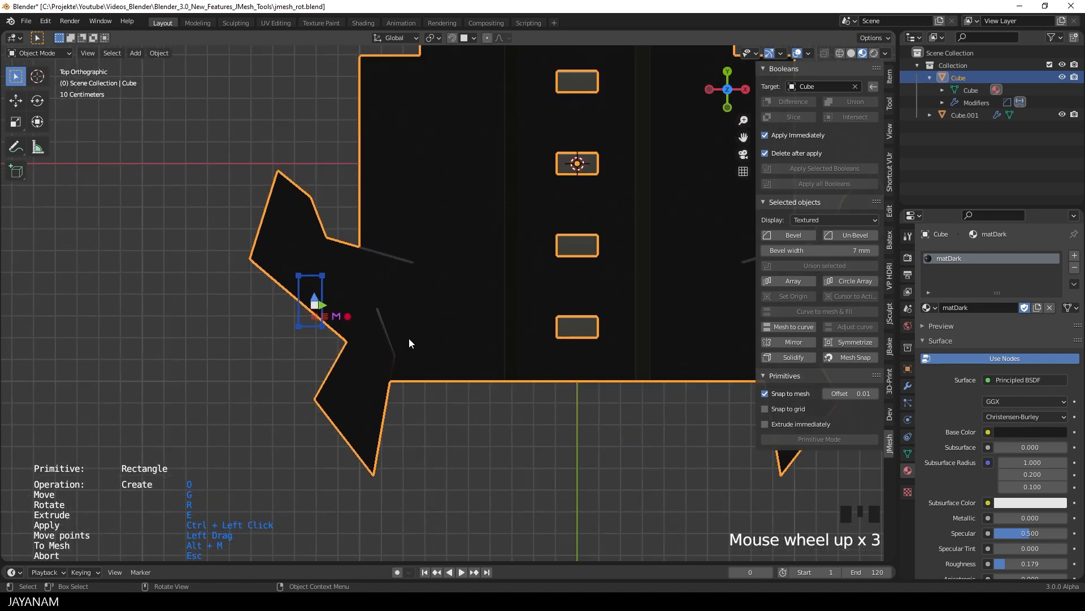
key("alt+m")
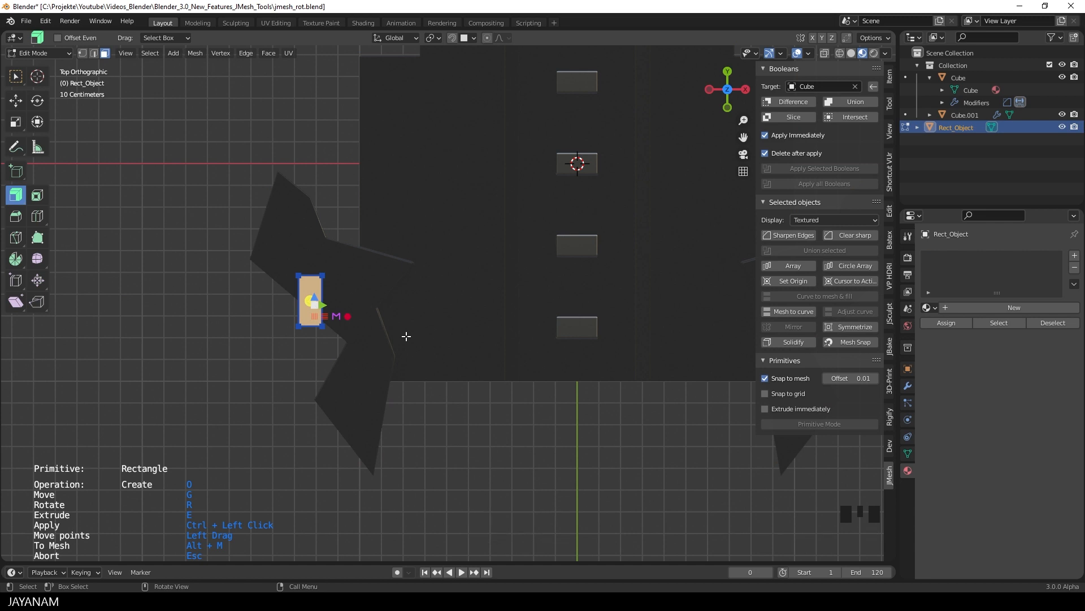
key("Escape")
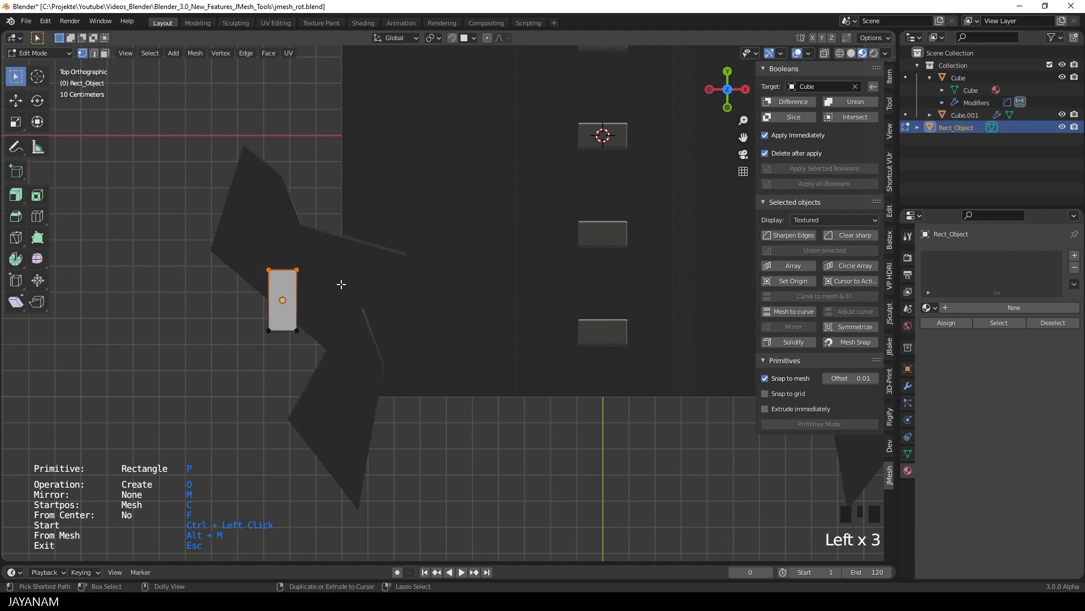
key("shift+ctrl+b")
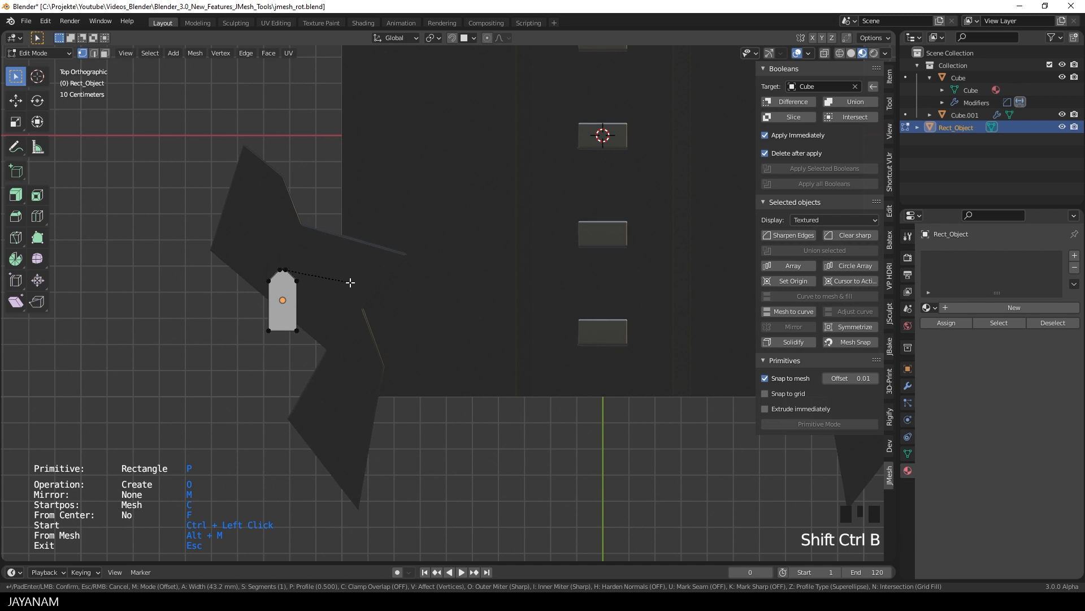
left_click(353, 305)
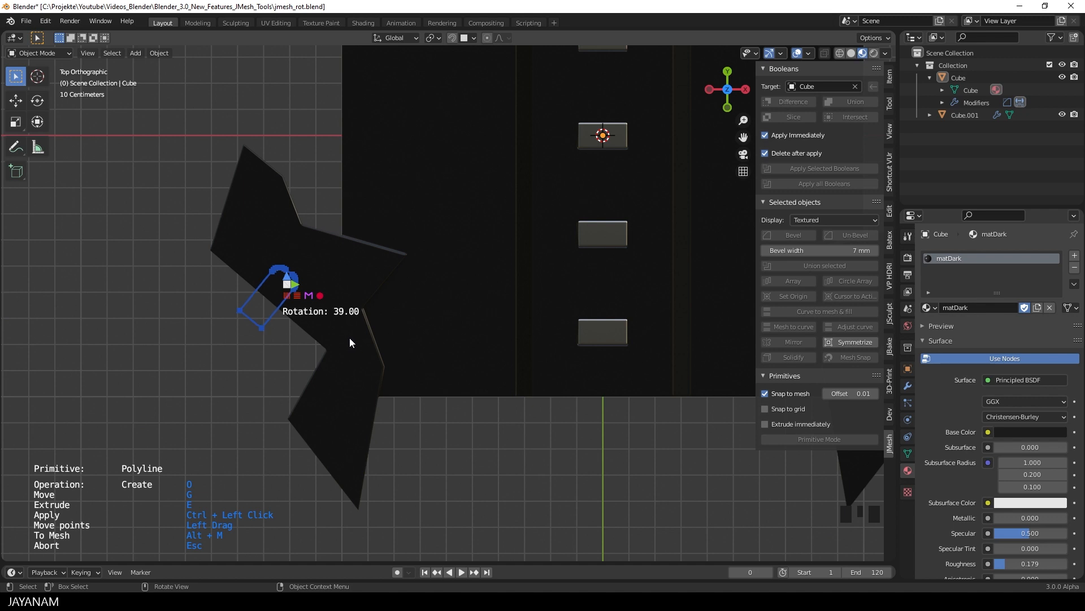
Step: Slice the extruded rounded rectangle through both plate wings as a separate mirrored object
scroll("down", 3)
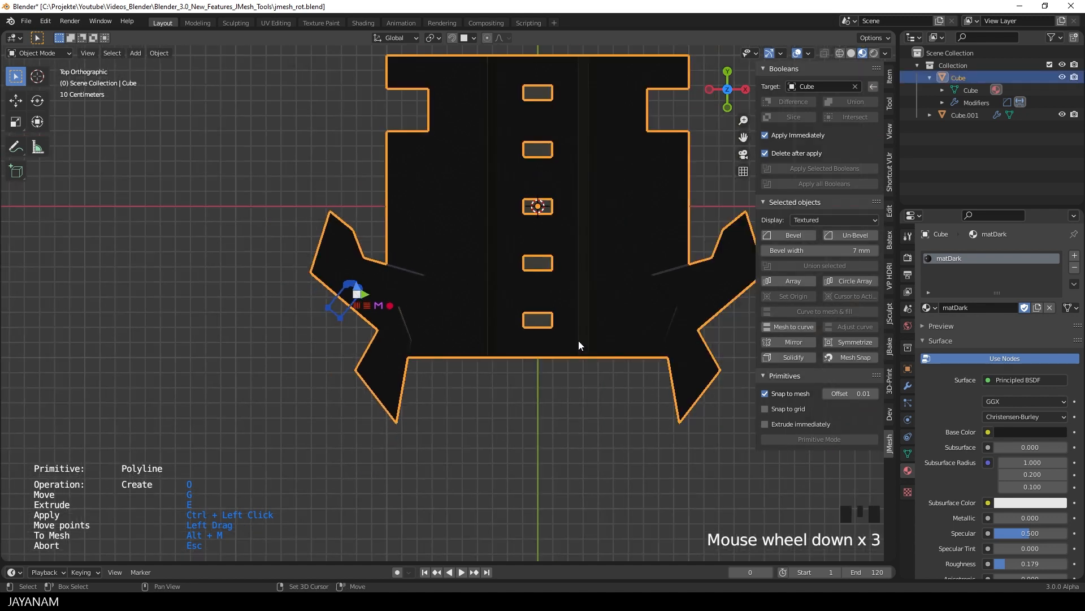
scroll("up", 3)
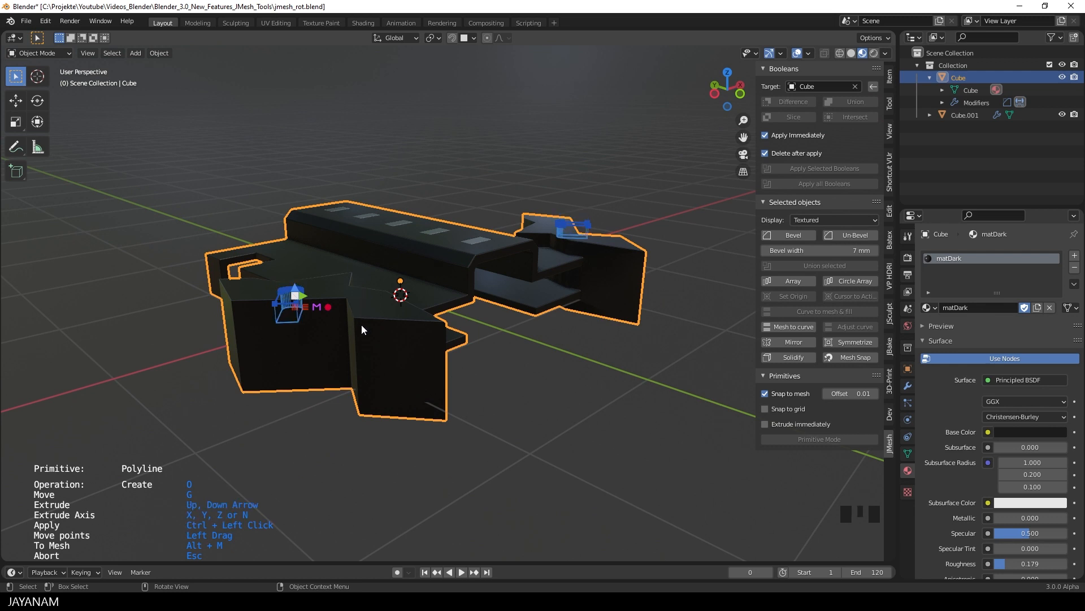
left_click(329, 308)
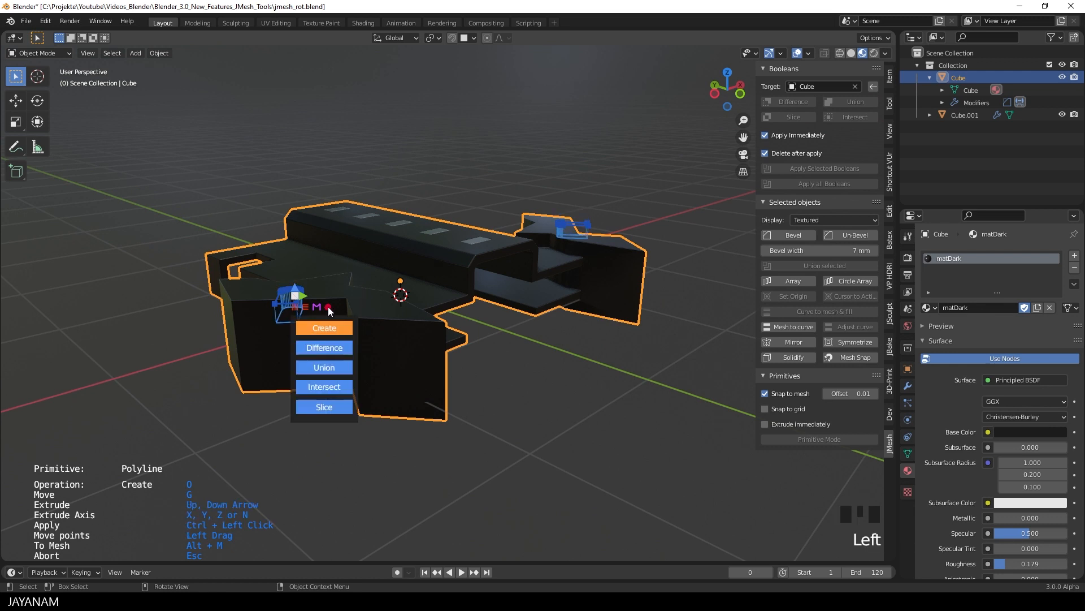
left_click(323, 407)
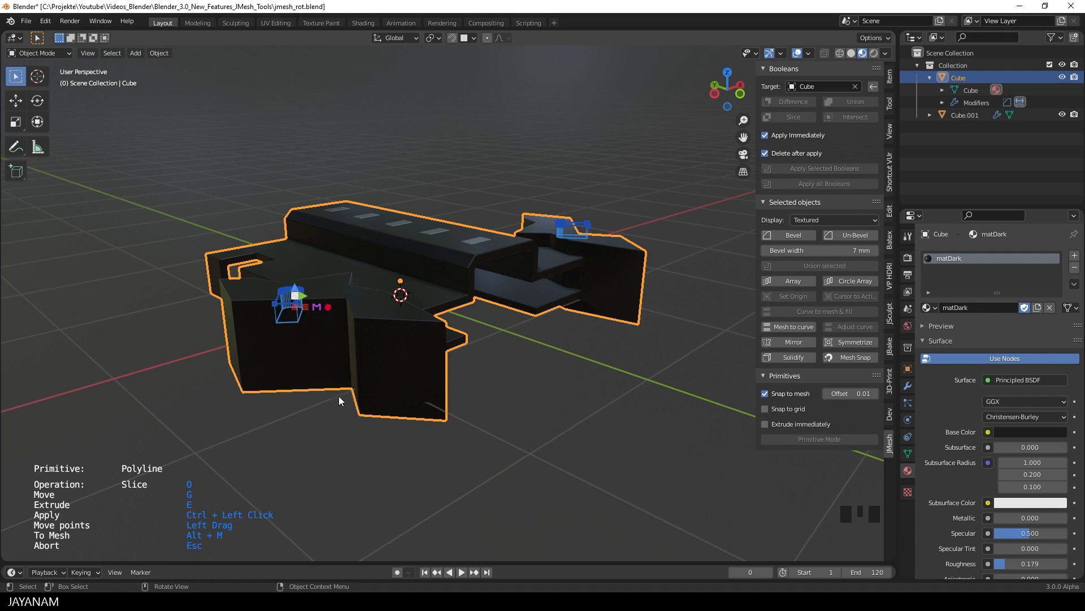
left_click(481, 287)
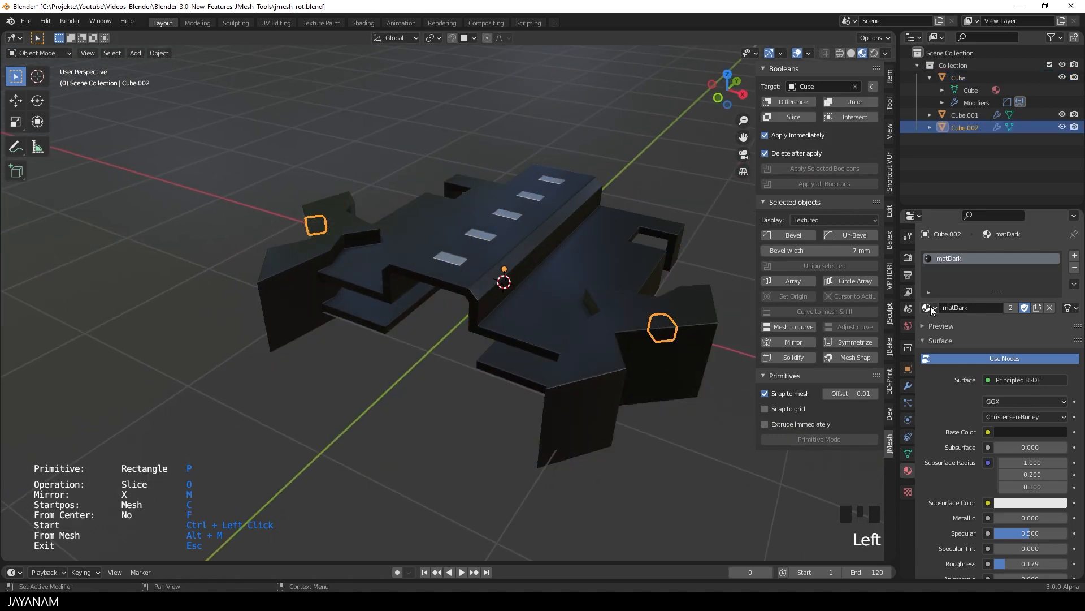
Step: Assign the matSteel material to the sliced-out wing pieces, replacing matDark
left_click(929, 308)
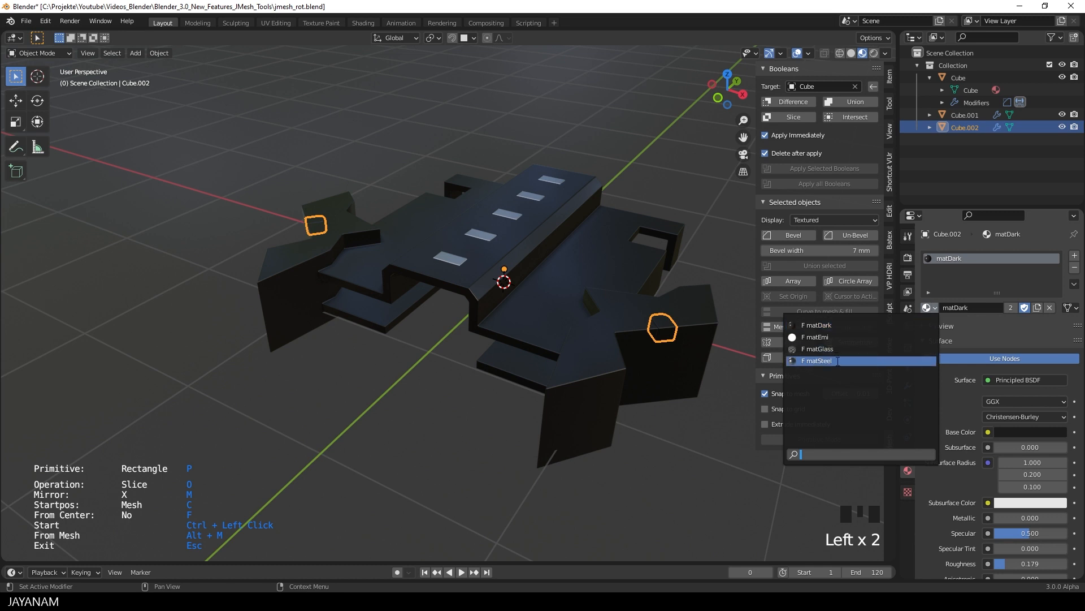
left_click(816, 360)
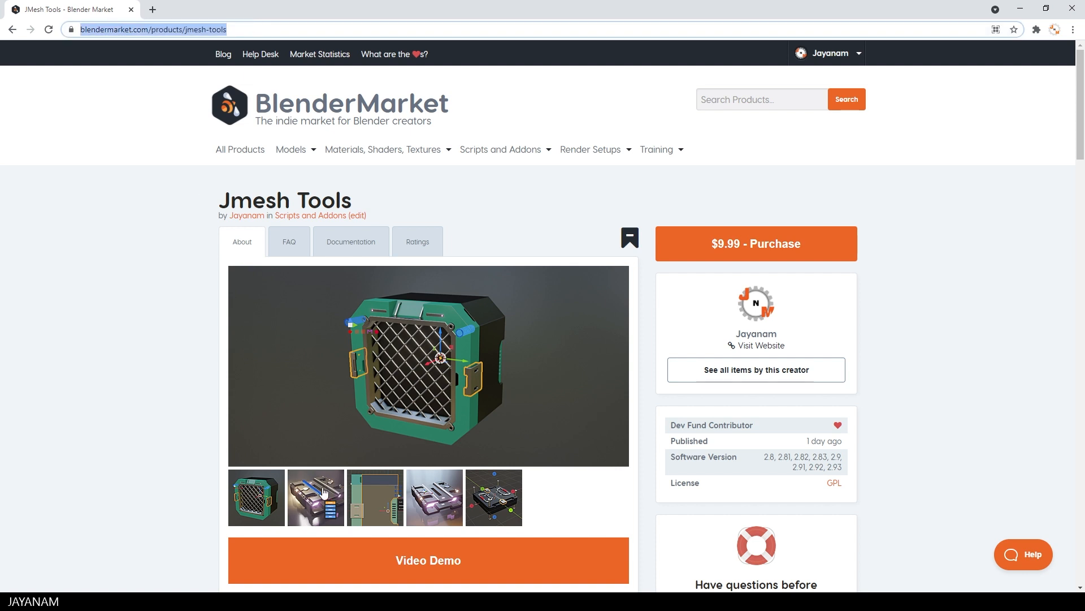
Step: Browse another JMesh Tools preview image on BlenderMarket and scroll down the page
left_click(374, 497)
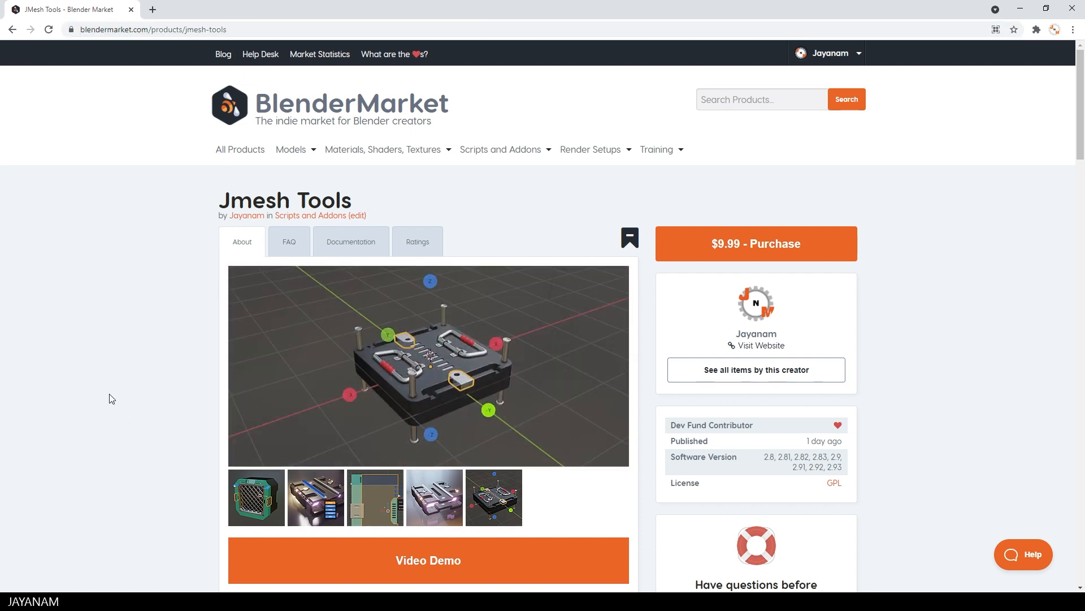
scroll("down", 3)
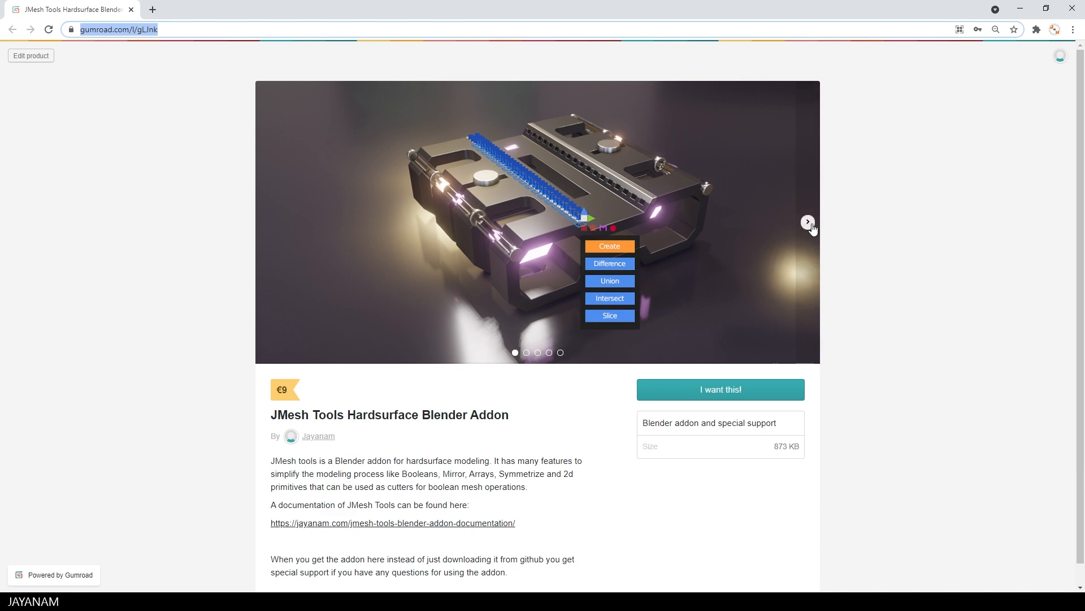
Step: Advance the Gumroad JMesh Tools carousel two images to the last preview
left_click(807, 222)
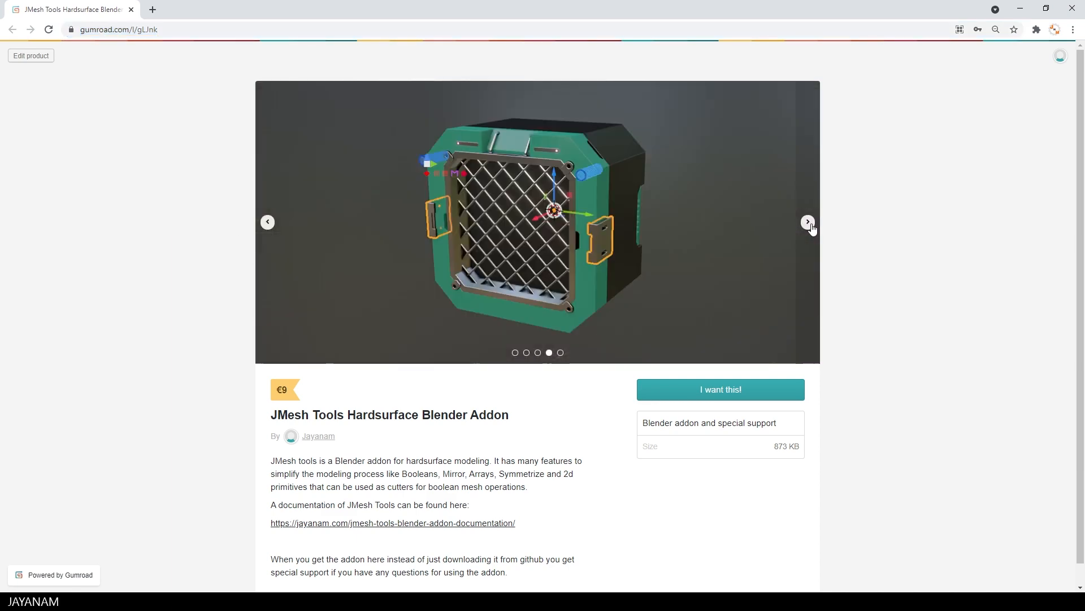
left_click(807, 221)
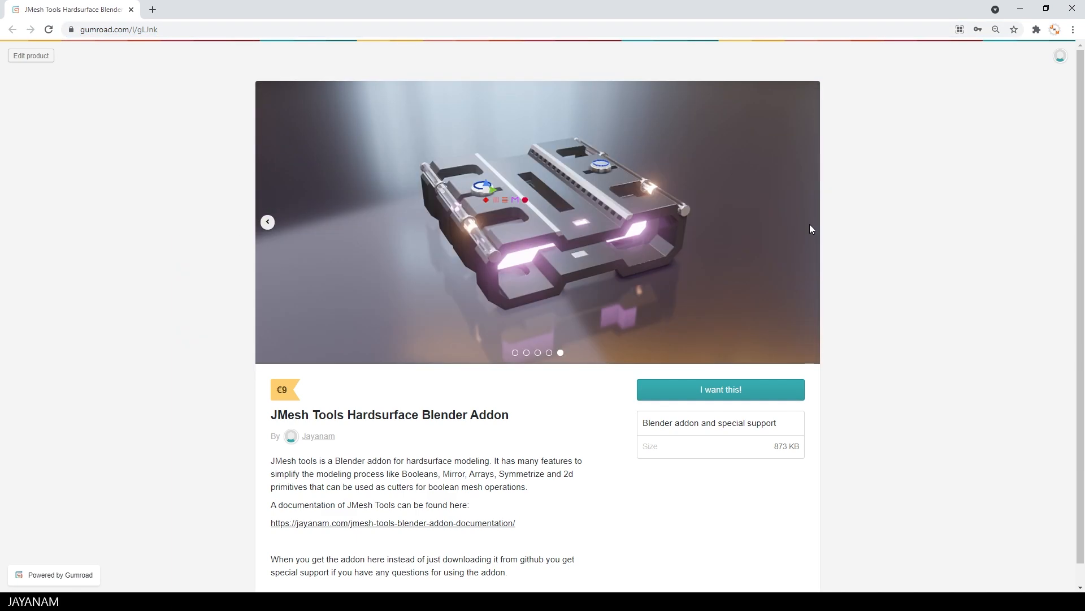